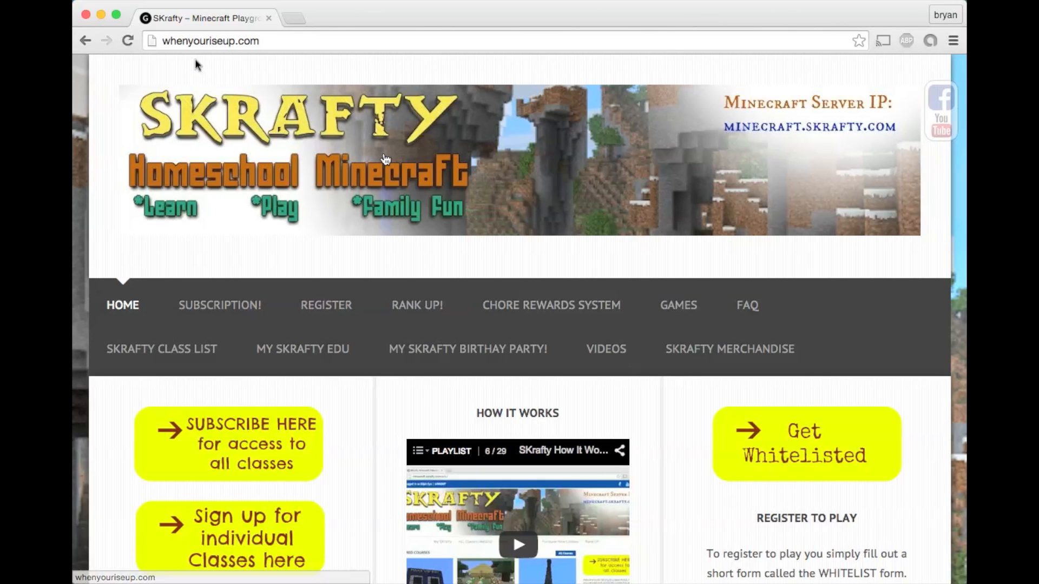
# Go to skrafty.com and reveal the Register menu's whitelist and signup options.
pyautogui.write('skrafty.com')
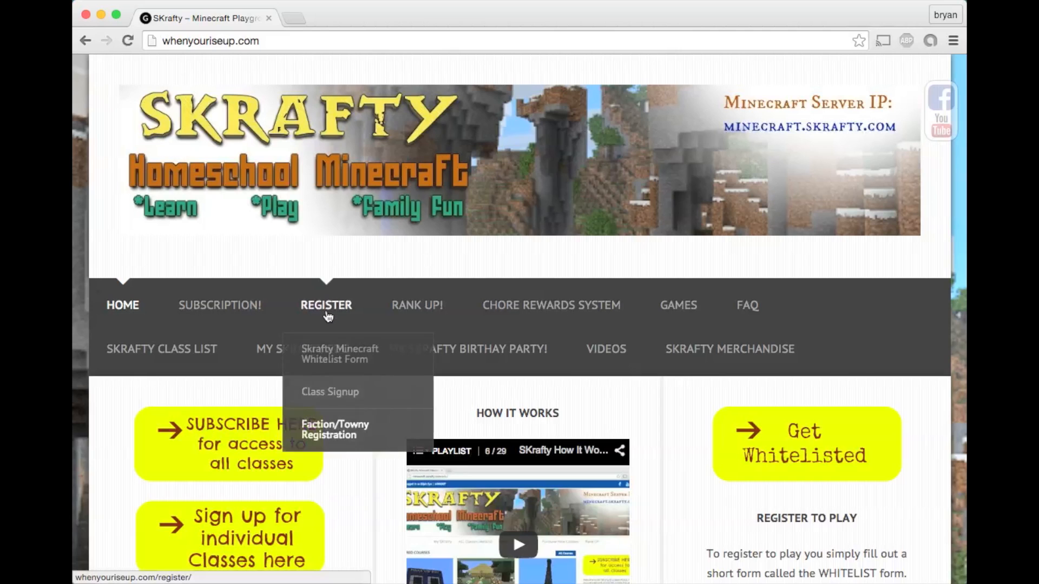
pyautogui.moveTo(340, 354)
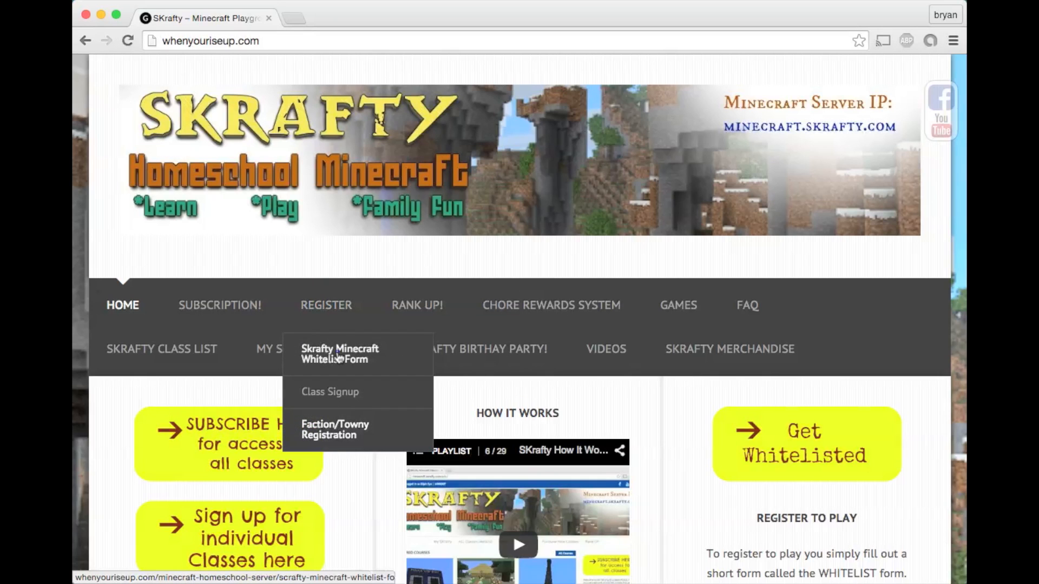
# Load the Skrafty Minecraft Whitelist Form and scroll through its empty request fields.
pyautogui.click(340, 354)
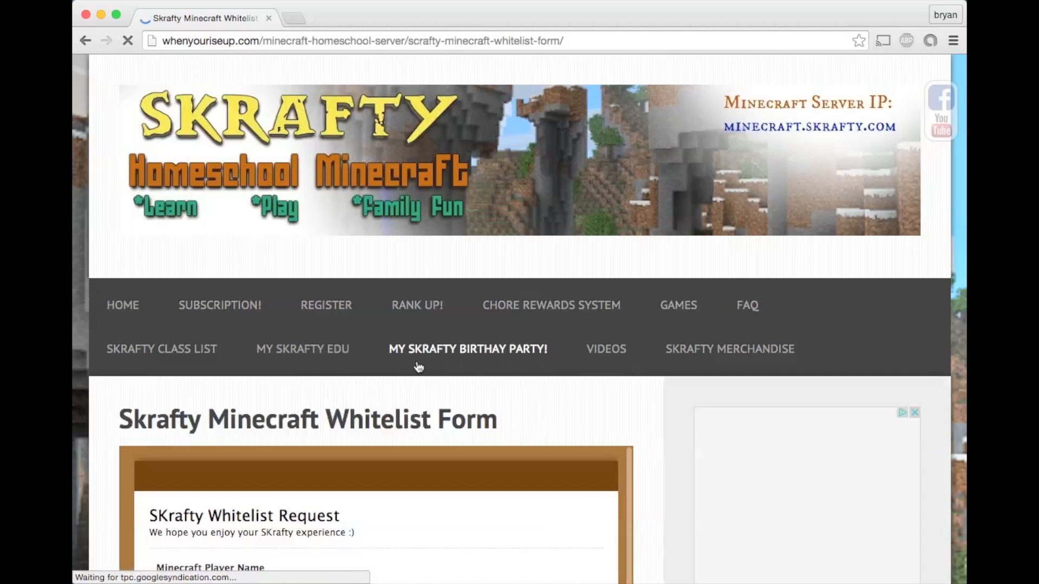
pyautogui.scroll(-3)
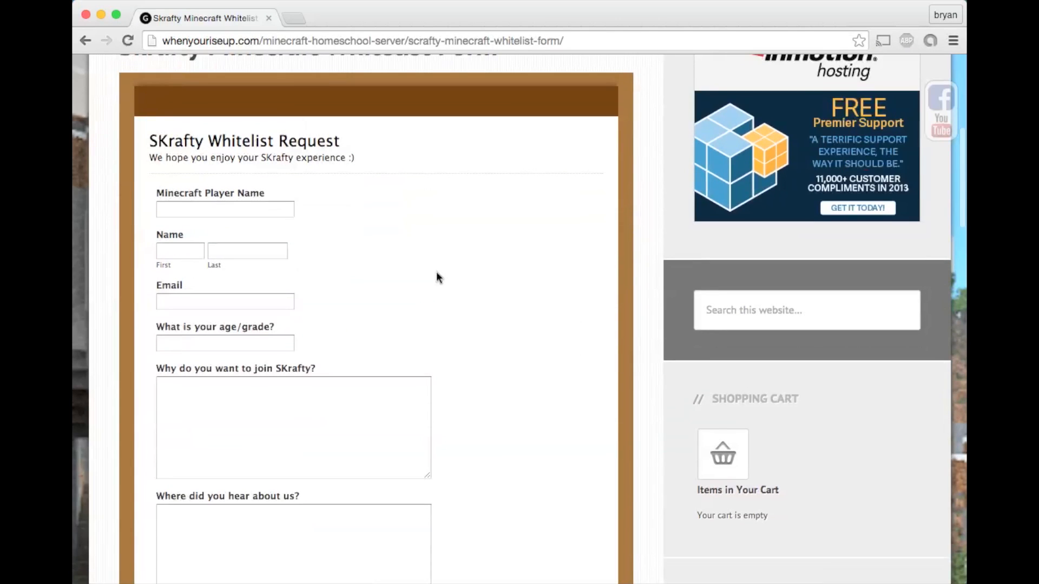
pyautogui.scroll(-3)
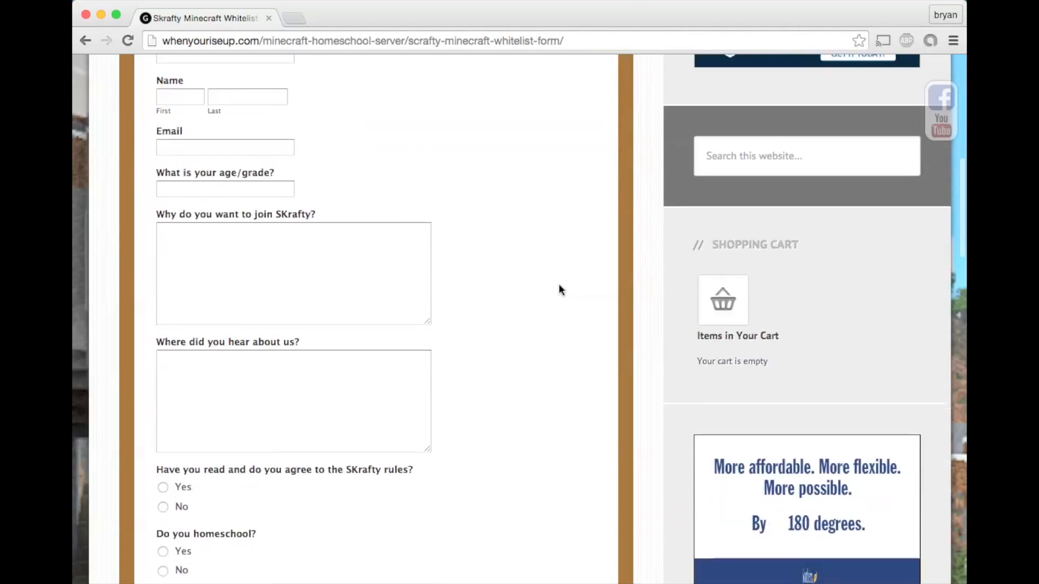
pyautogui.scroll(-3)
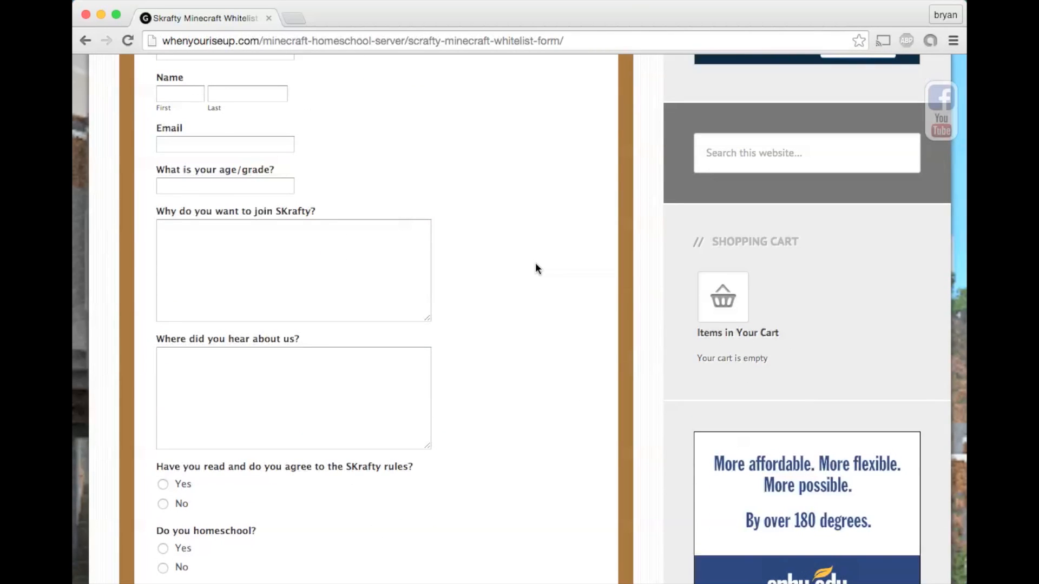
pyautogui.scroll(-3)
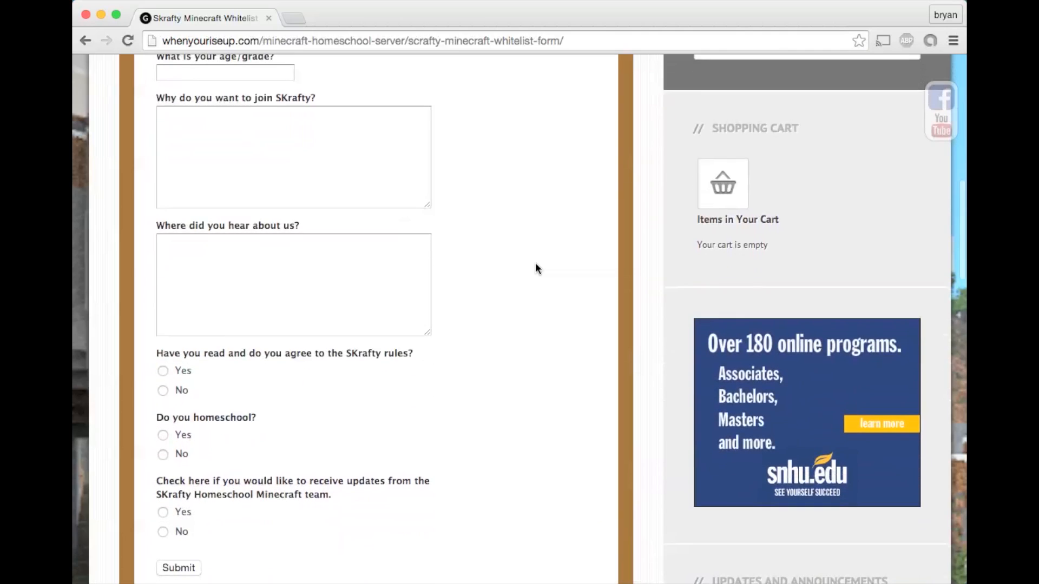
pyautogui.scroll(-3)
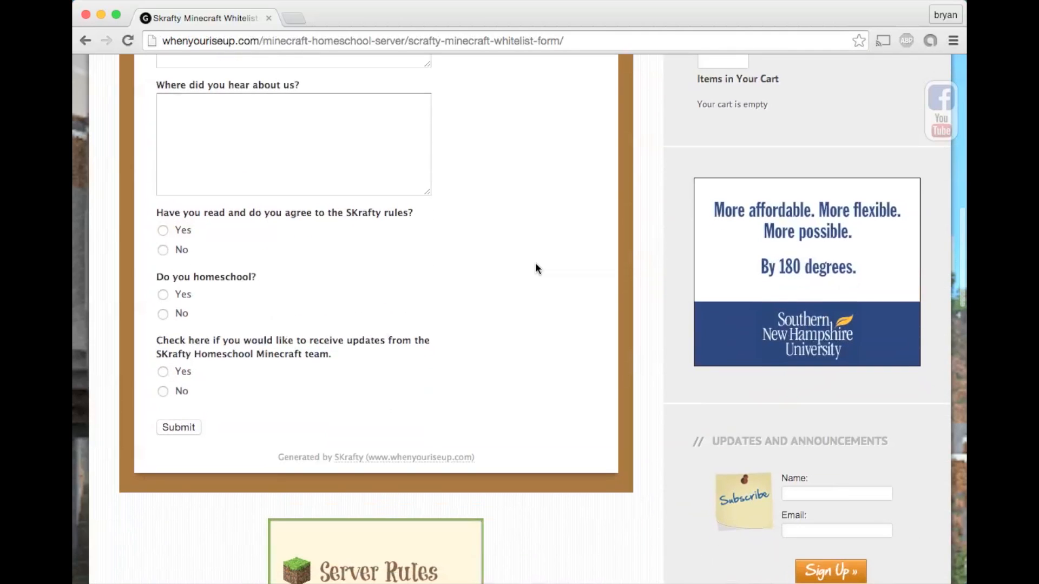
pyautogui.scroll(-3)
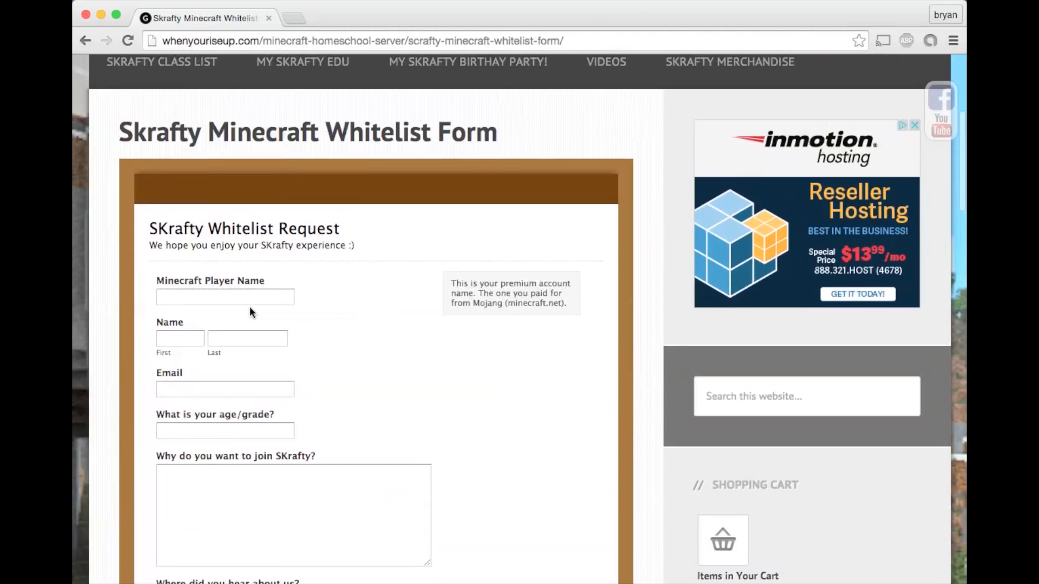
pyautogui.scroll(3)
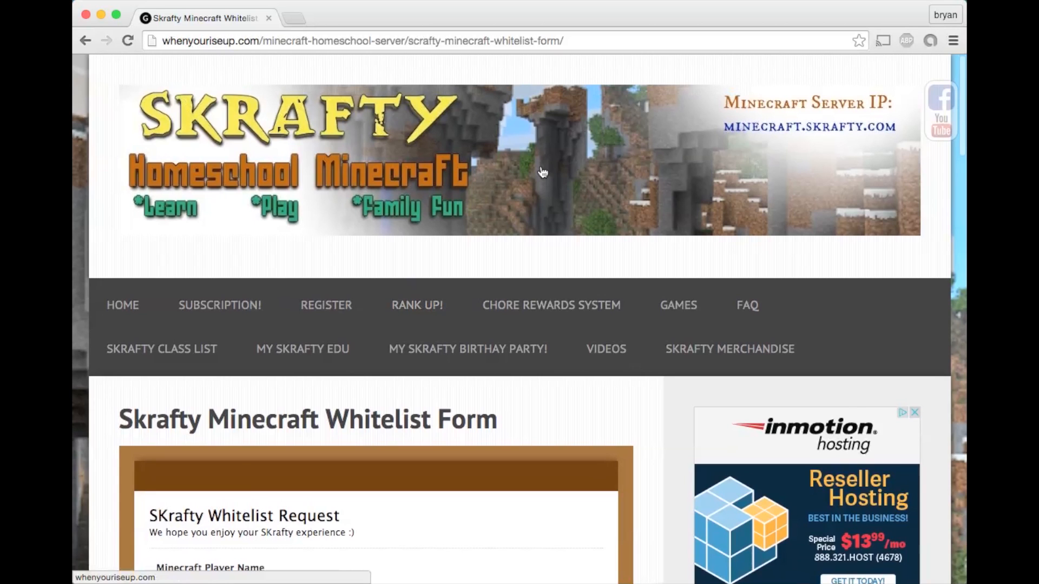
pyautogui.scroll(-3)
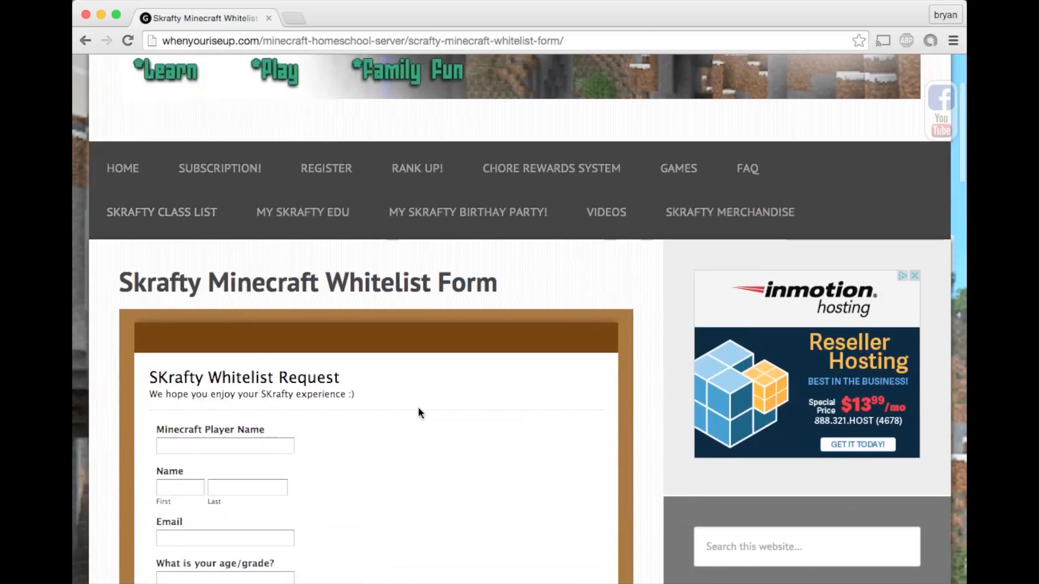
pyautogui.scroll(-3)
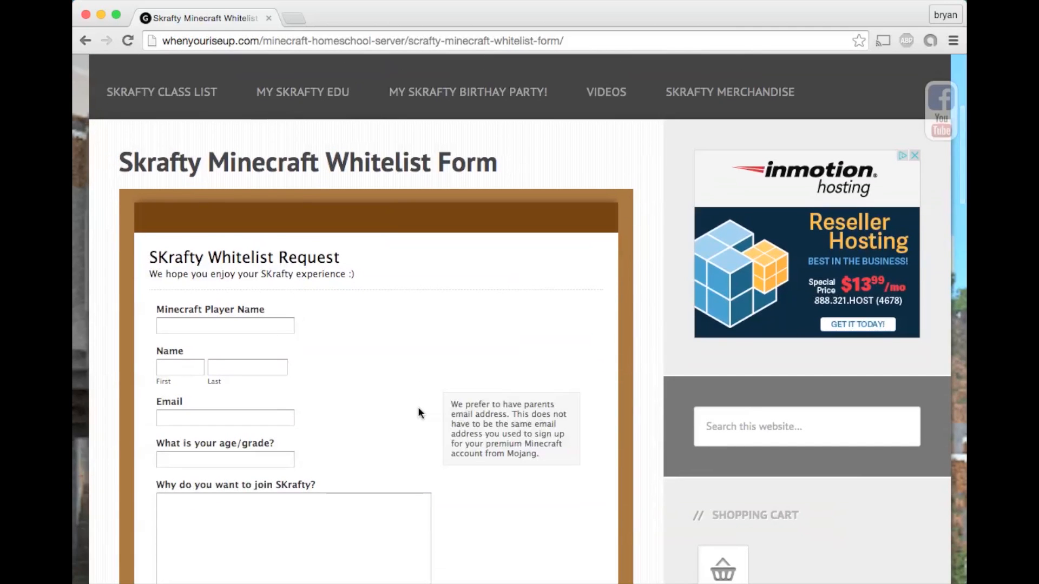